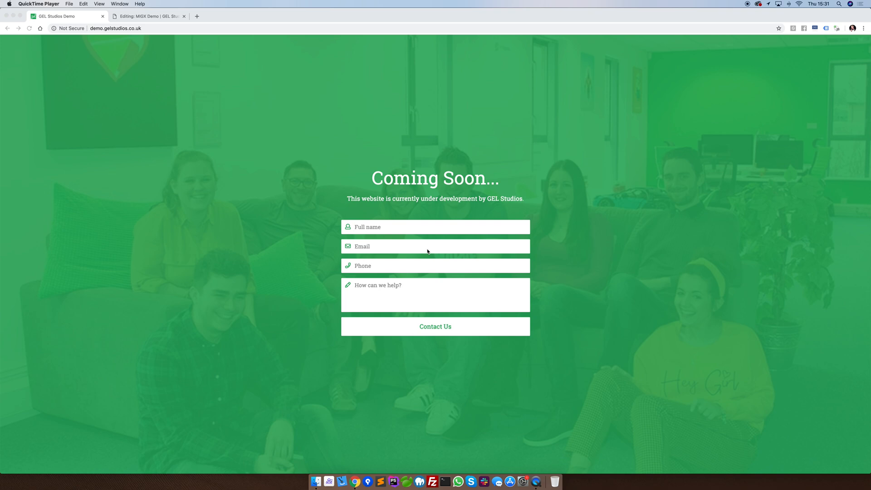
mouse_move(227, 27)
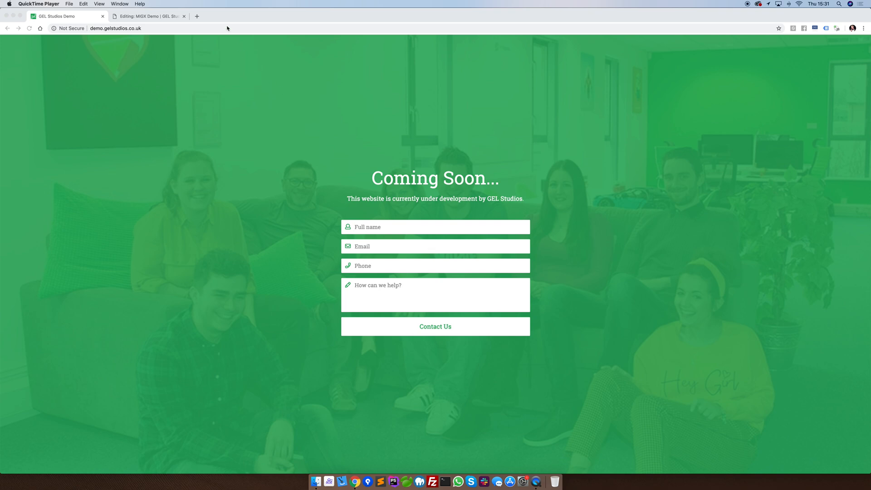
Switch to the 'Editing: MIGX Demo' tab in the MODX manager
click(148, 16)
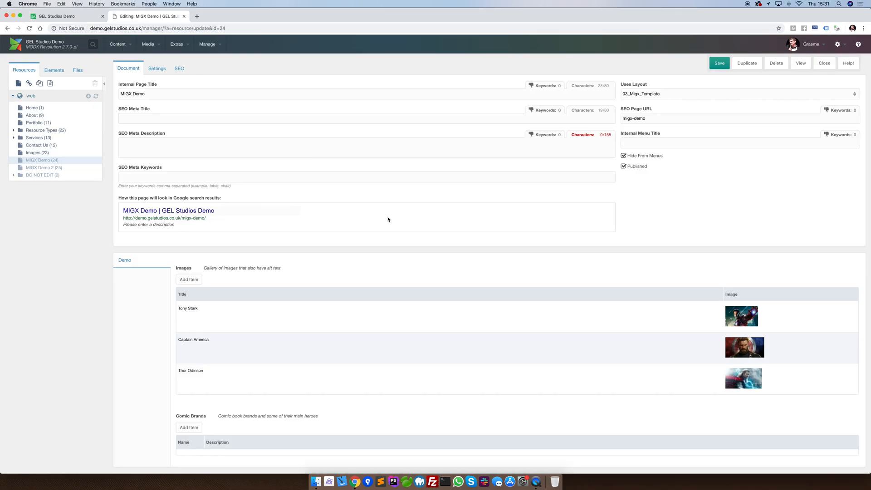
mouse_move(400, 219)
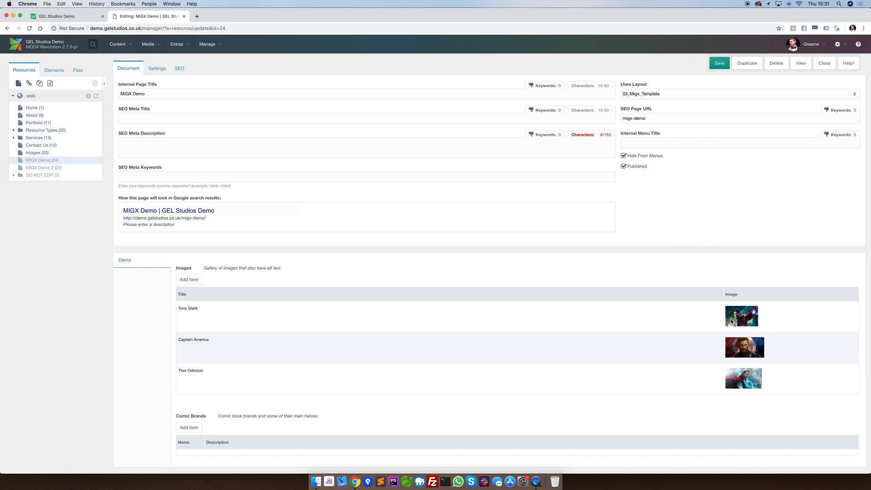
mouse_move(448, 316)
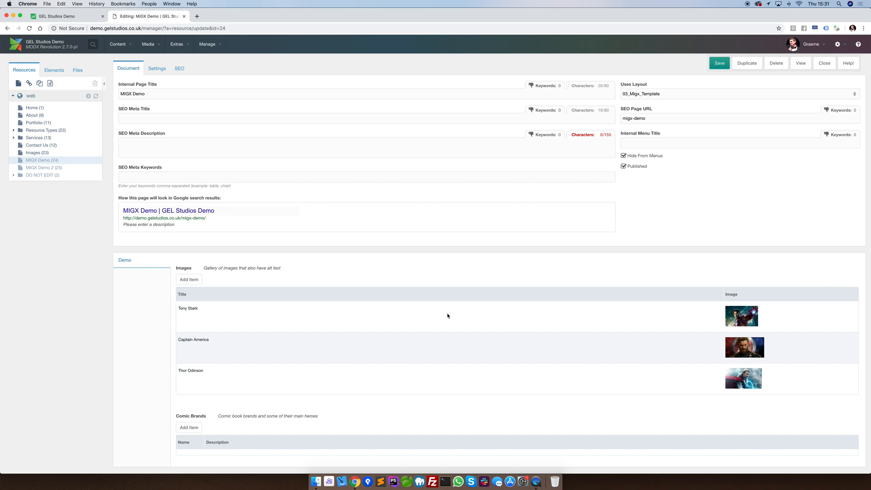
Preview the MIGX Demo page live, showing Tony Stark, Captain America and Thor Odinson
click(801, 63)
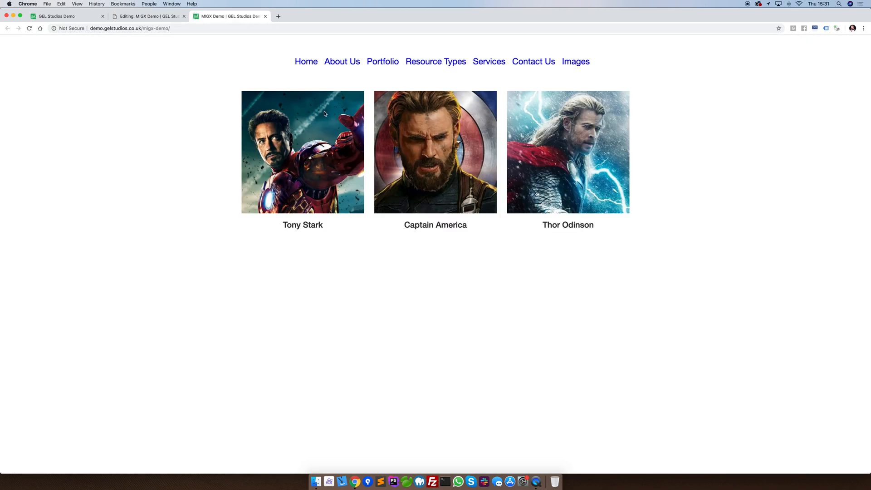
mouse_move(279, 159)
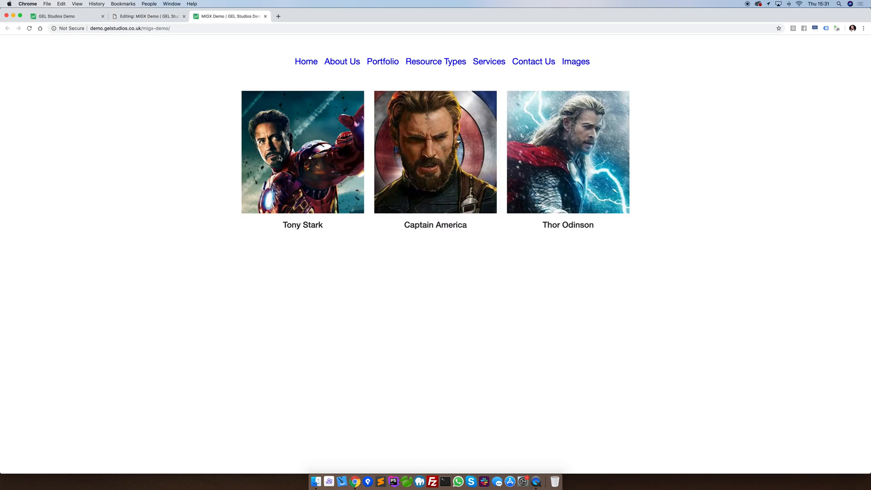
mouse_move(684, 146)
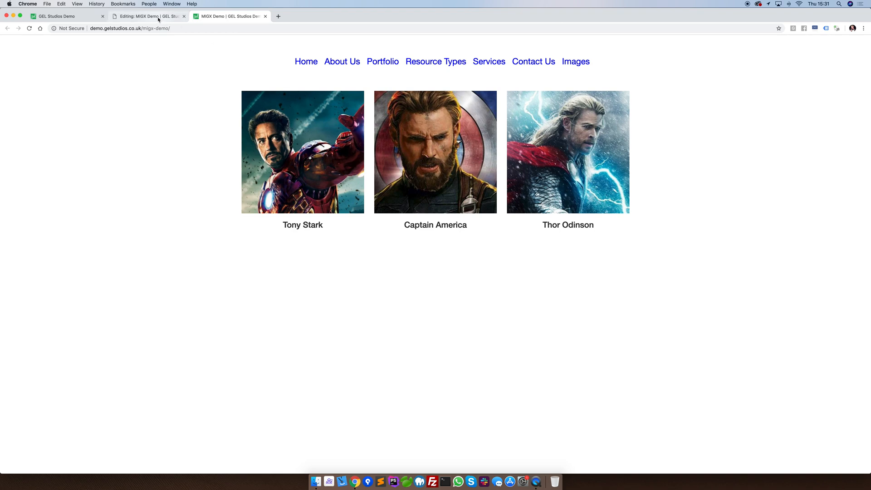
In the editor, add a gallery item with dc/batman.jpeg titled Batman
click(147, 16)
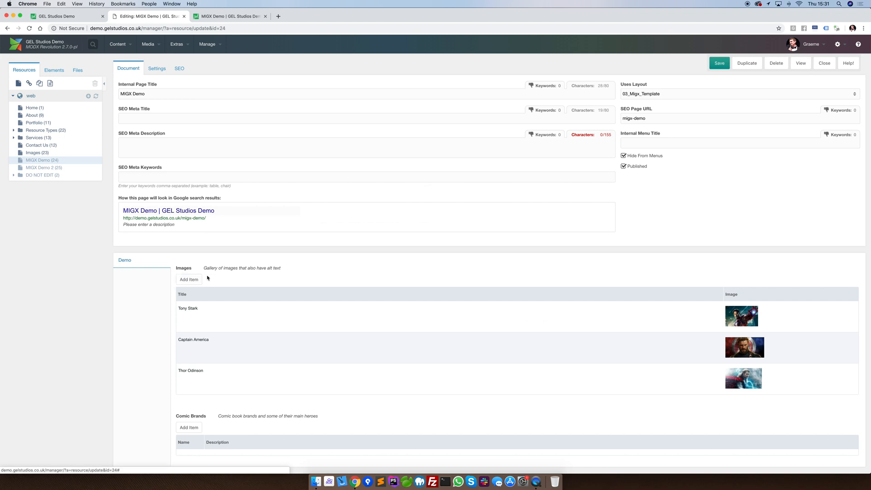
click(189, 279)
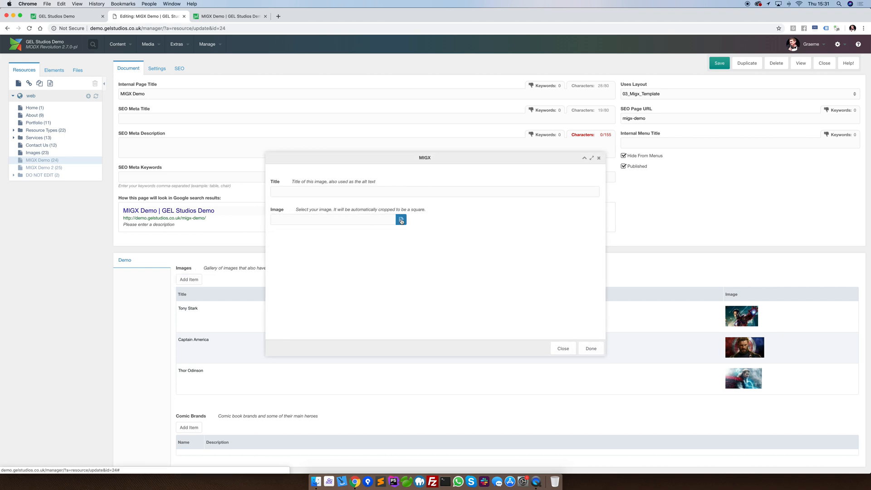
click(401, 219)
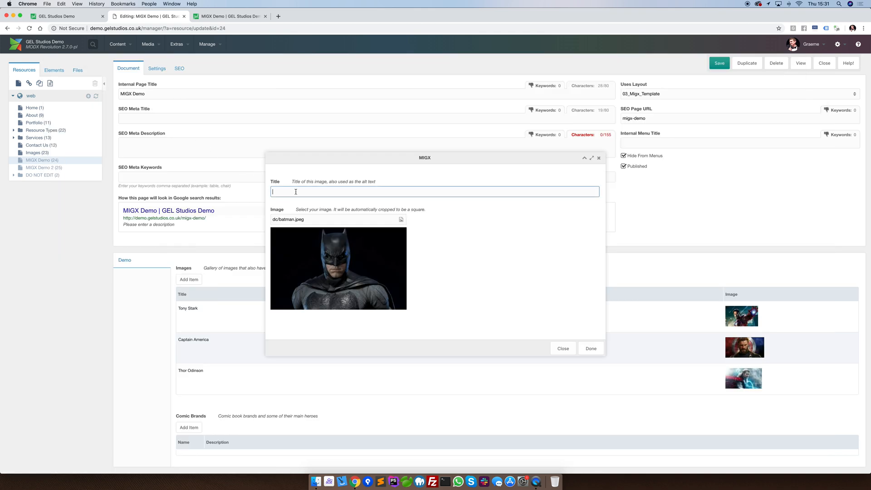
text(Batman)
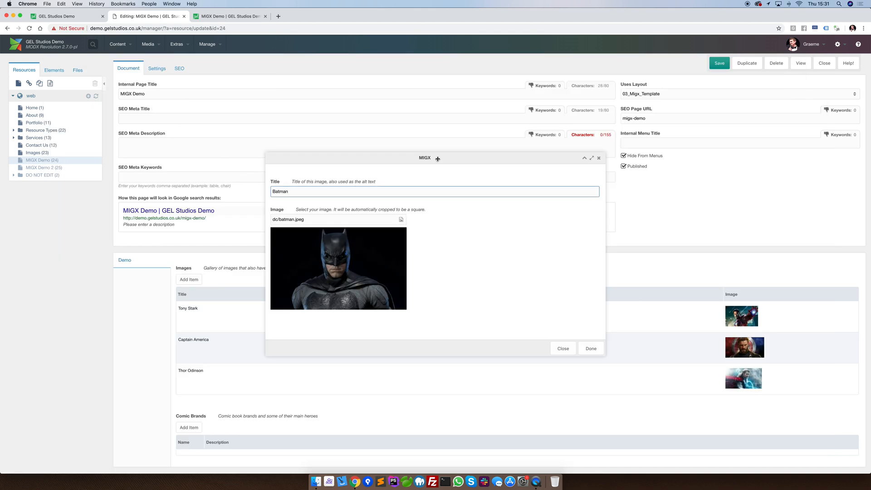
Finish the Batman item, confirm it appears fourth live, and return to the editor
click(590, 348)
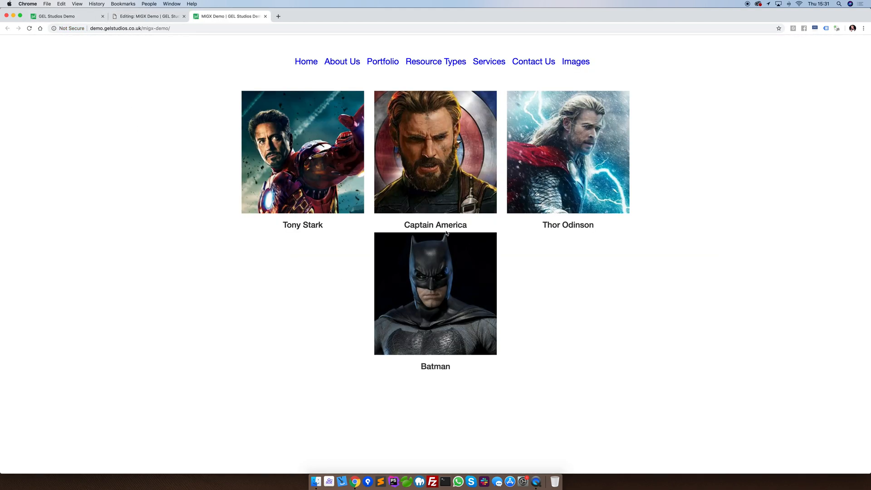
mouse_move(135, 266)
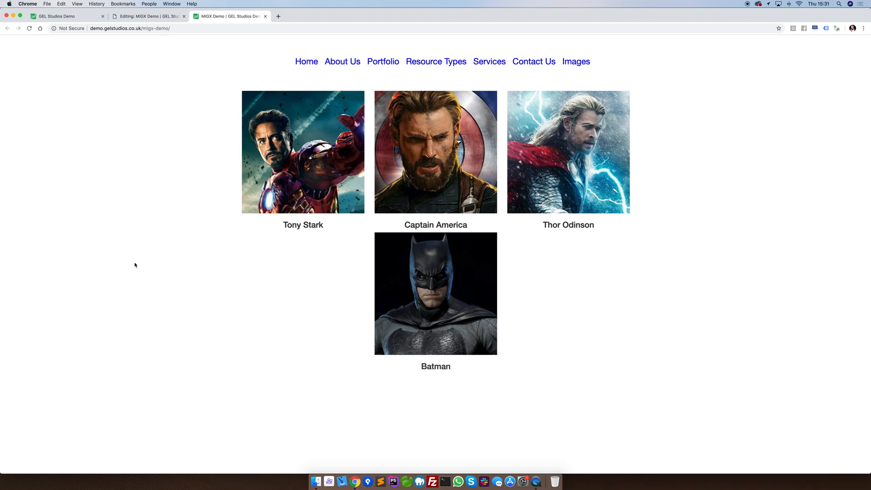
click(148, 15)
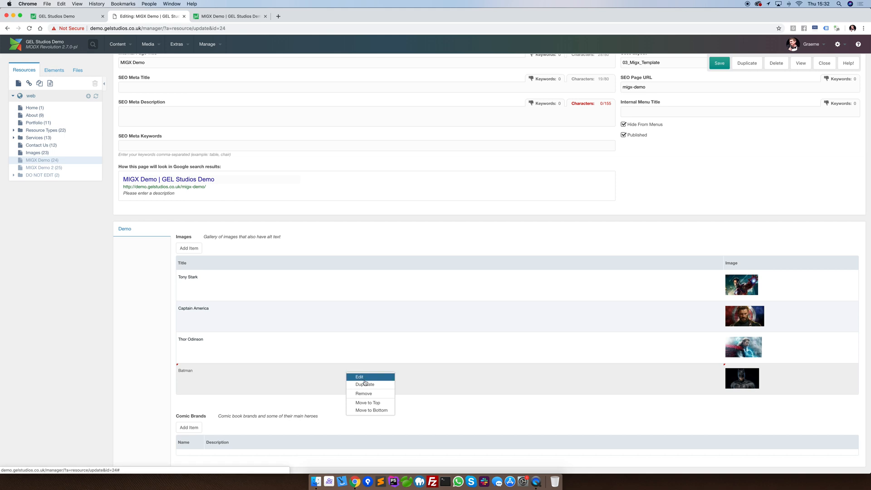
Duplicate Batman into The Flash with flash.jpg and check it fifth on the live page
click(360, 377)
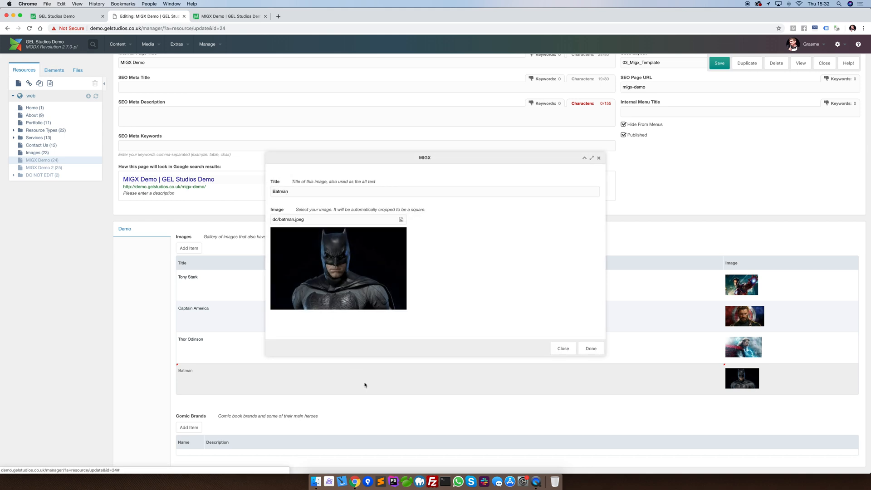
mouse_move(421, 227)
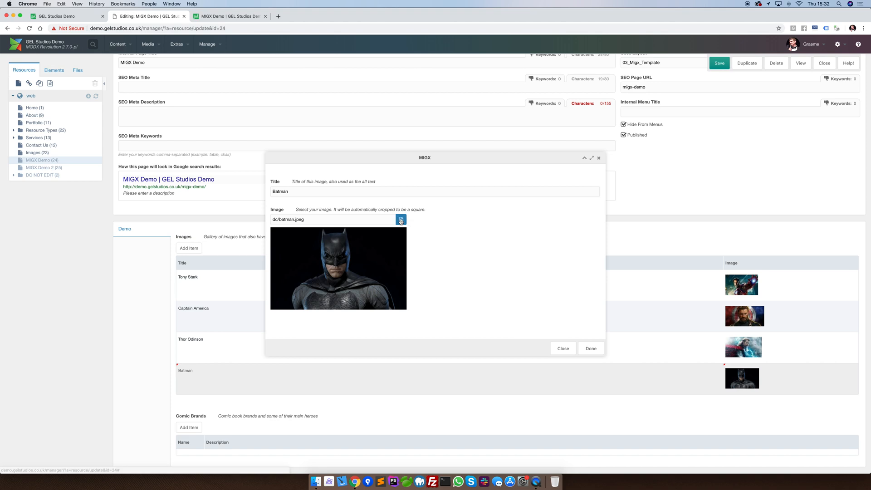
click(401, 219)
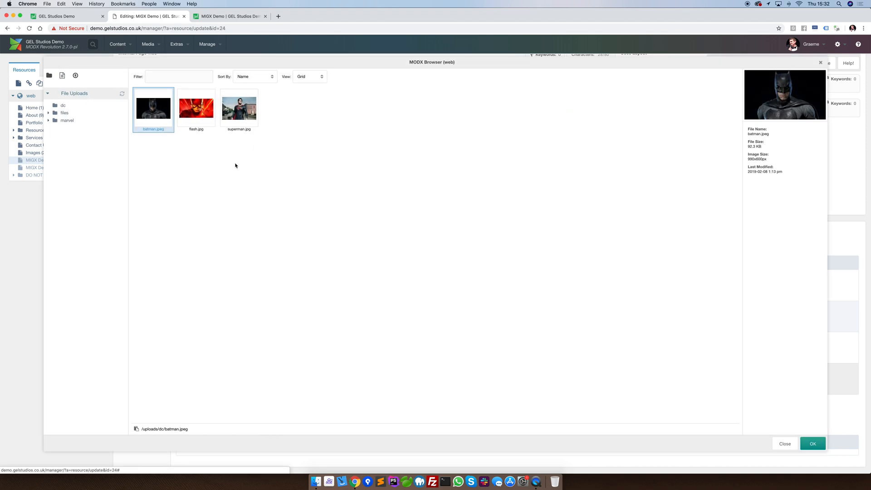
click(813, 444)
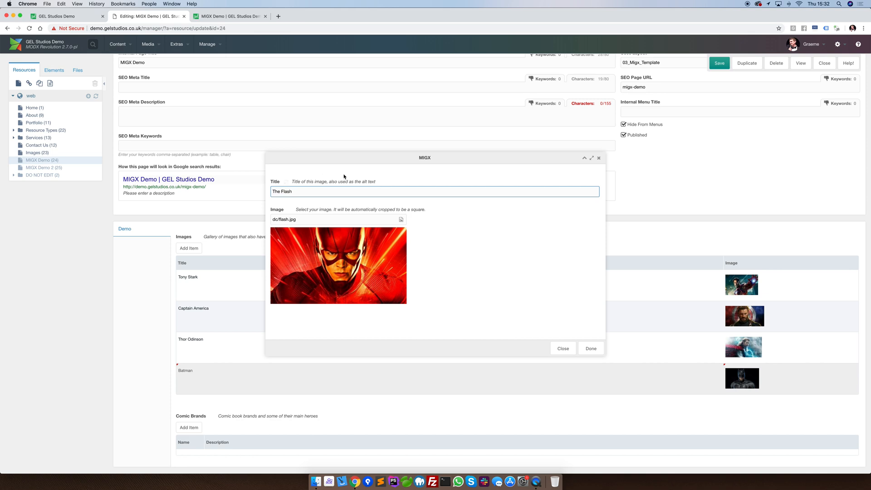
click(590, 348)
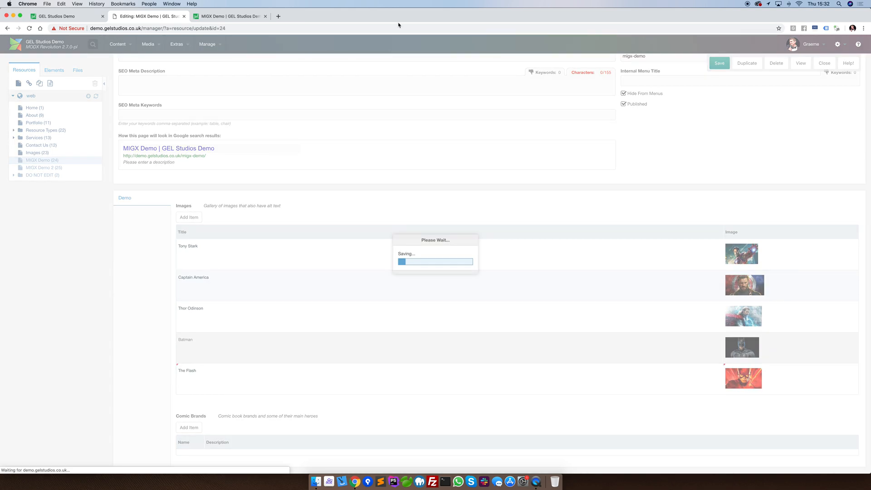
click(230, 15)
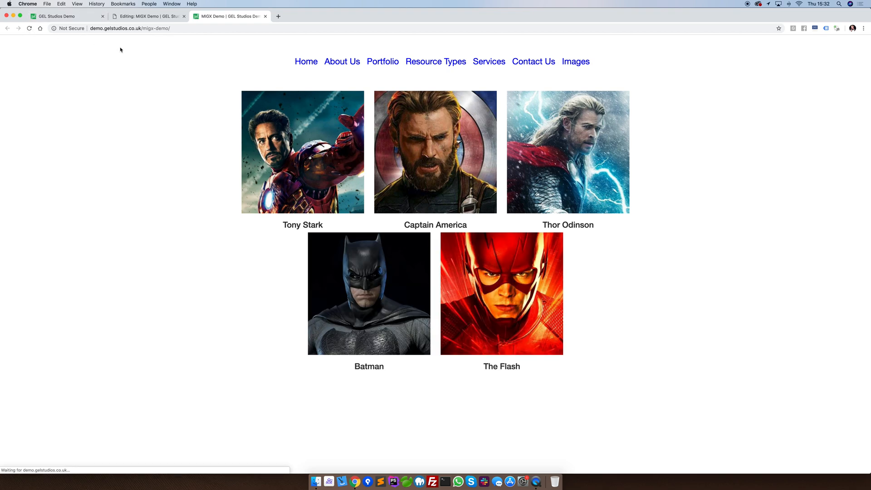
click(147, 15)
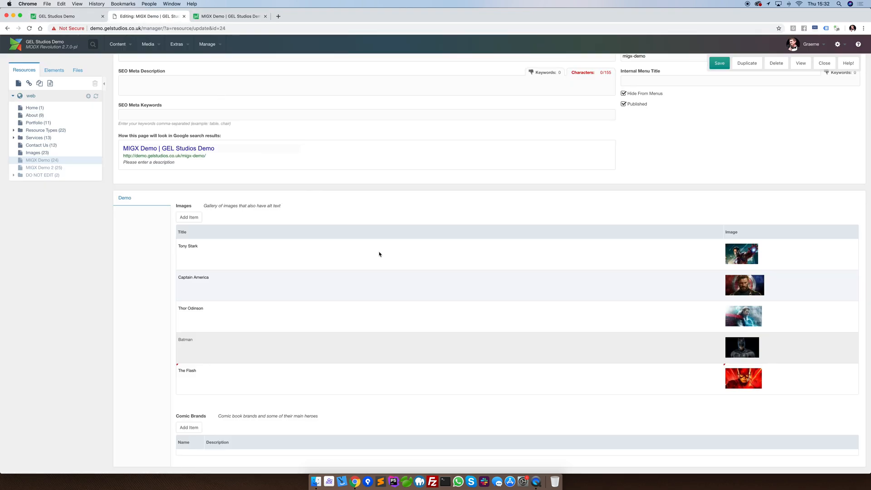
Remove the Batman item from the MIGX Demo gallery
right_click(359, 349)
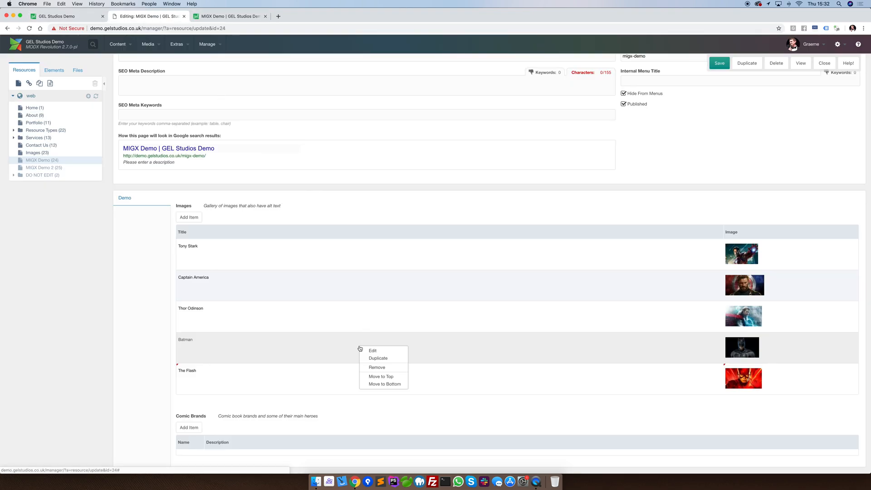
click(377, 367)
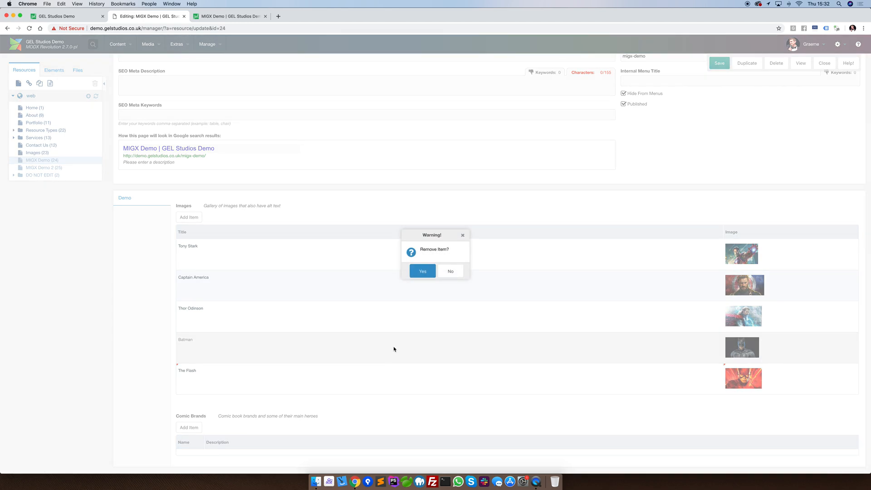
click(422, 272)
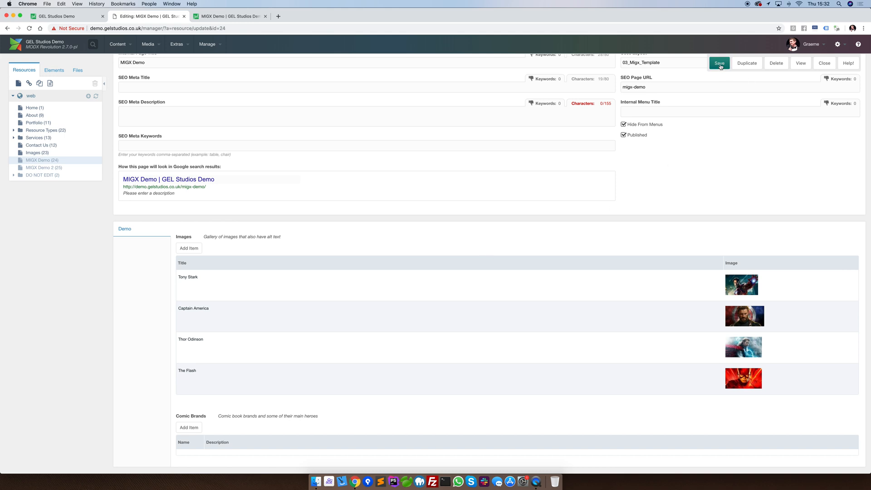
Save MIGX Demo and reload the live page to see the four heroes
click(718, 62)
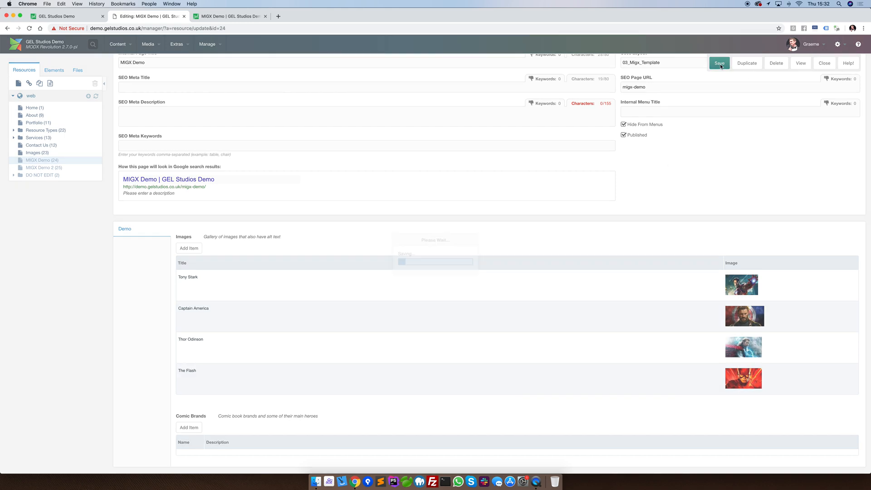
click(719, 62)
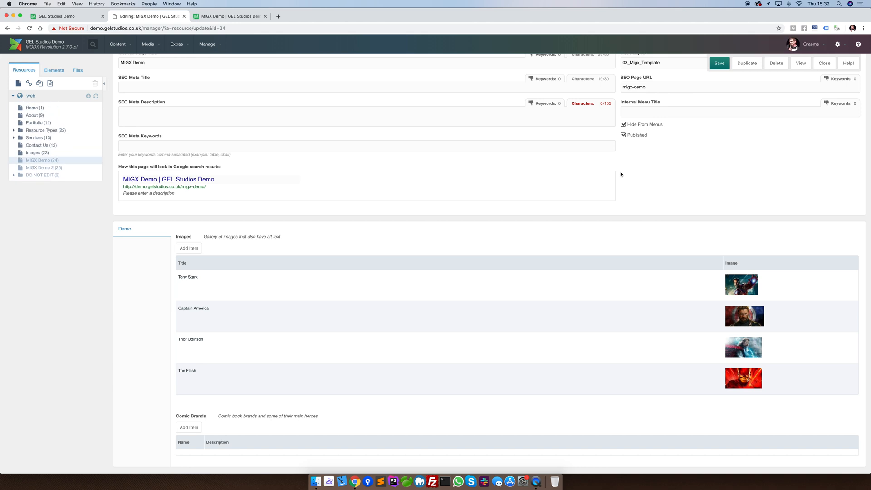
click(229, 15)
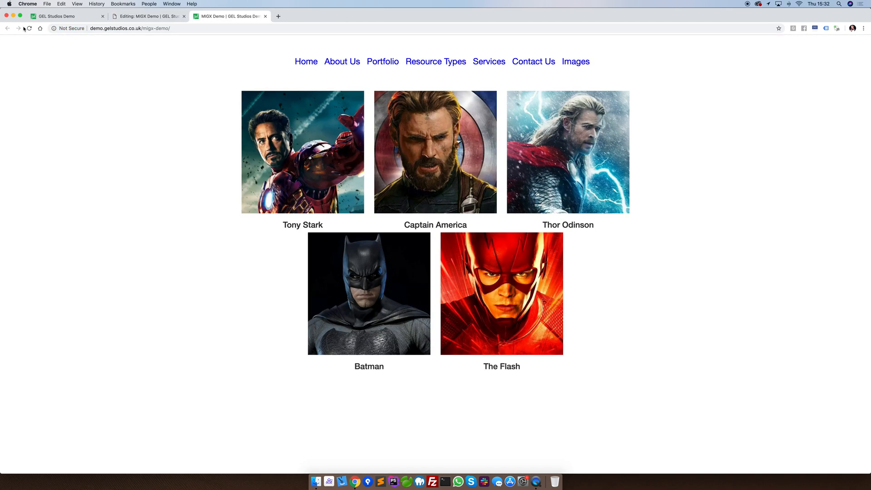
click(29, 28)
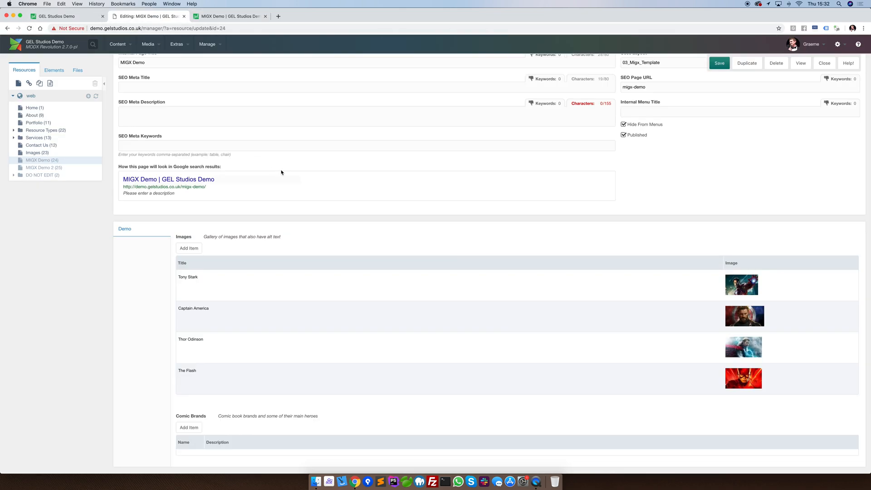
mouse_move(428, 365)
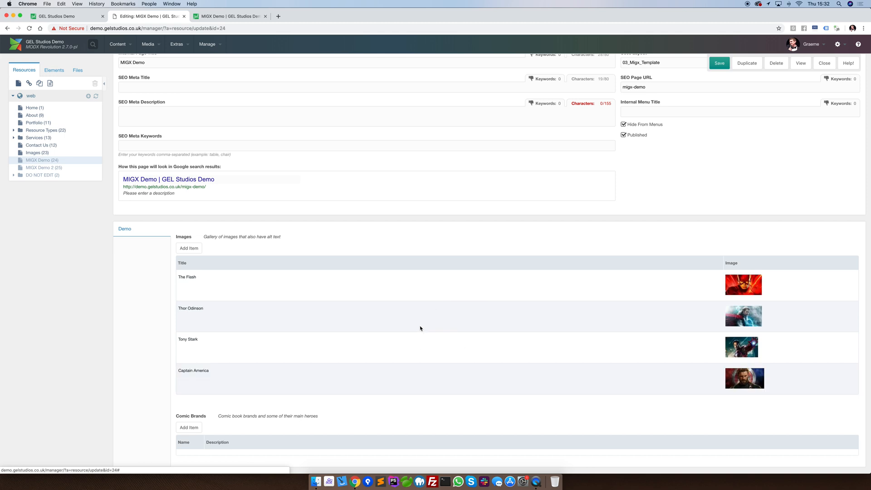
View the saved order The Flash, Thor Odinson, Tony Stark, Captain America on the live page
click(230, 15)
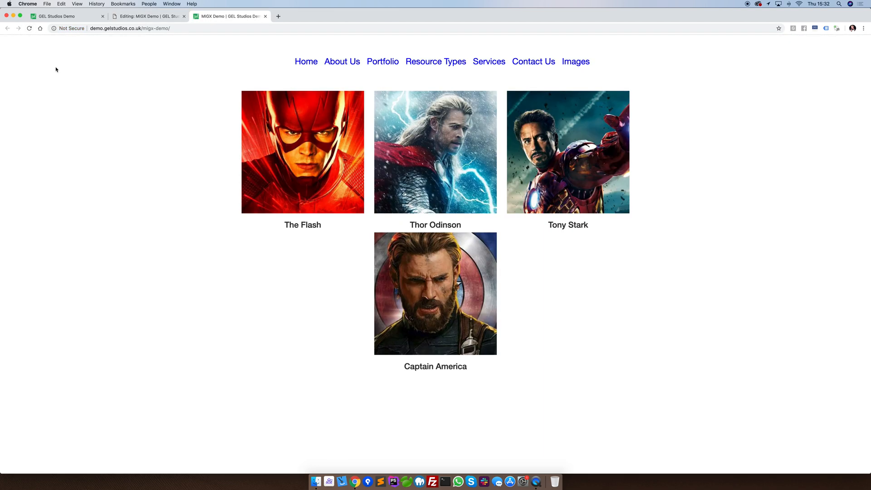
mouse_move(128, 59)
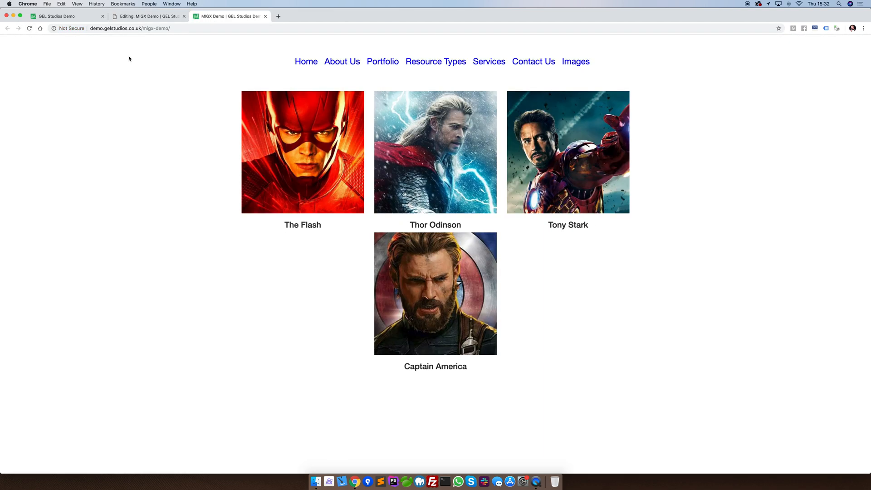
Open MIGX Demo 2's Marvel brand and show its heroes, Iron Man and Captain America
click(147, 16)
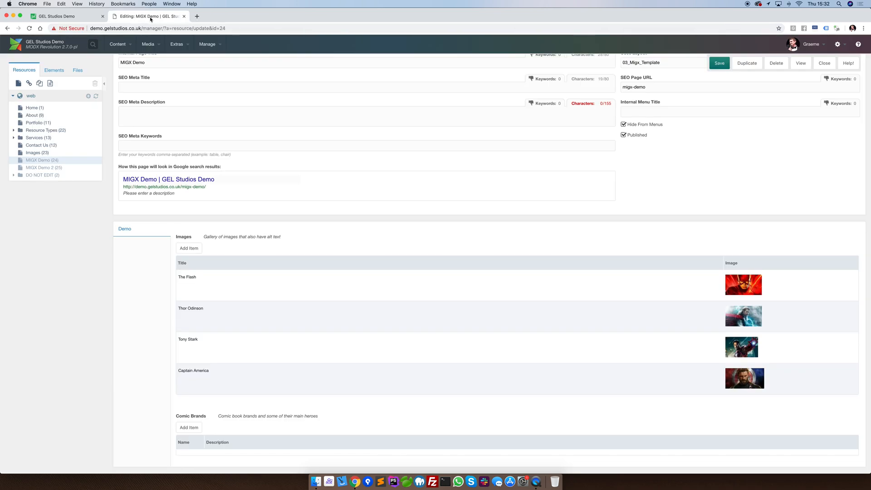
click(44, 167)
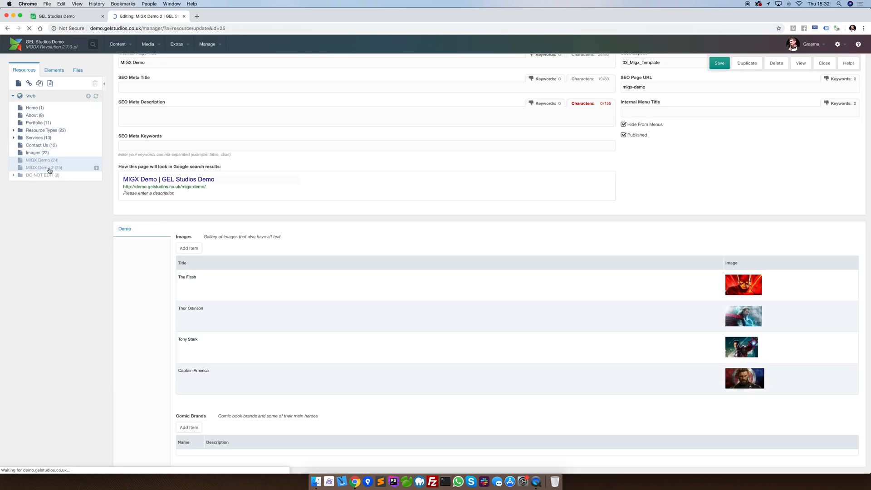
click(44, 167)
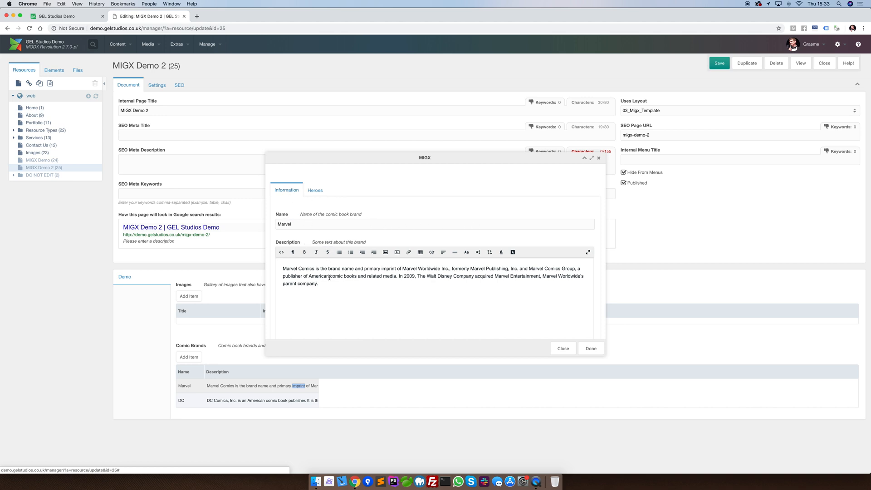
click(315, 190)
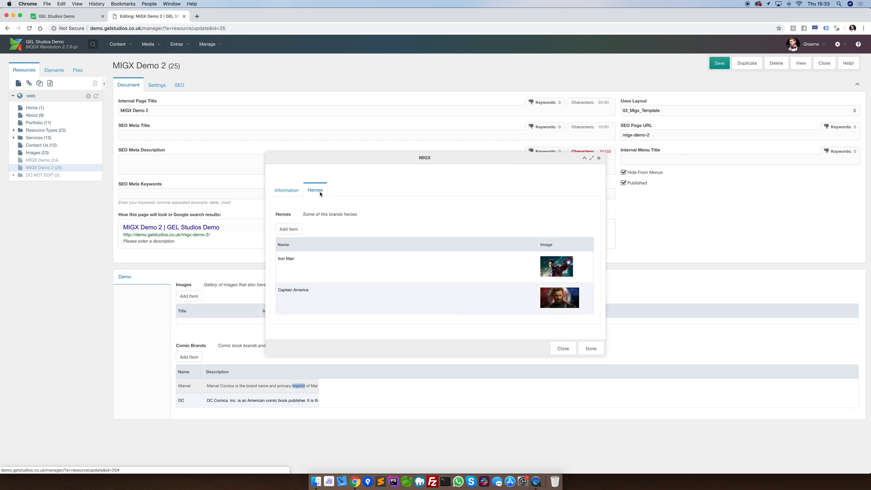
mouse_move(368, 260)
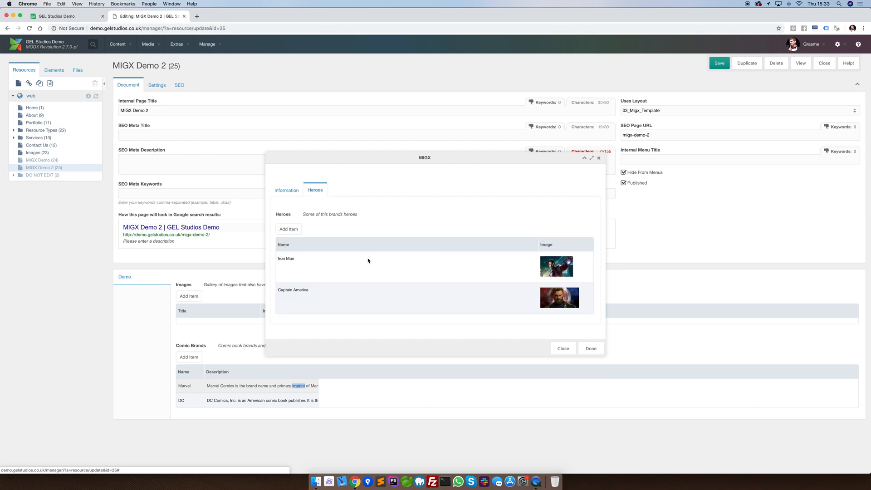
mouse_move(351, 285)
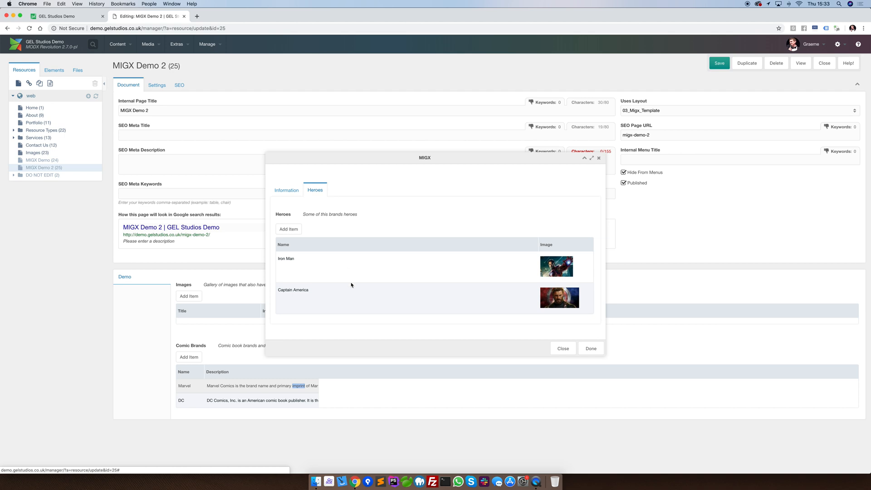
mouse_move(333, 298)
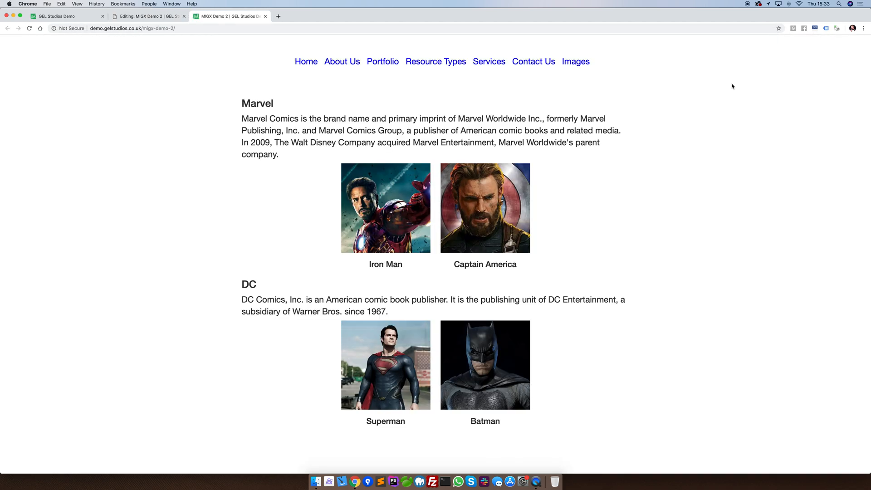
mouse_move(303, 290)
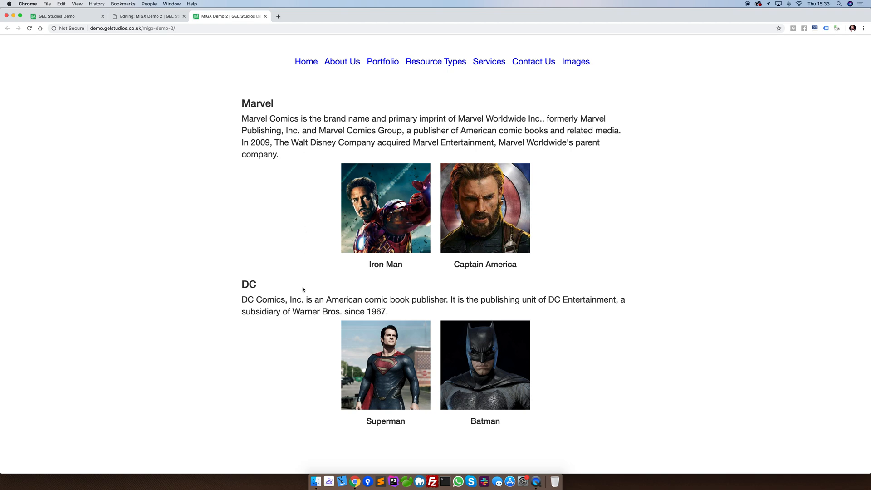
Close the Marvel brand entry and resume editing MIGX Demo 2 with DC listed first
click(148, 15)
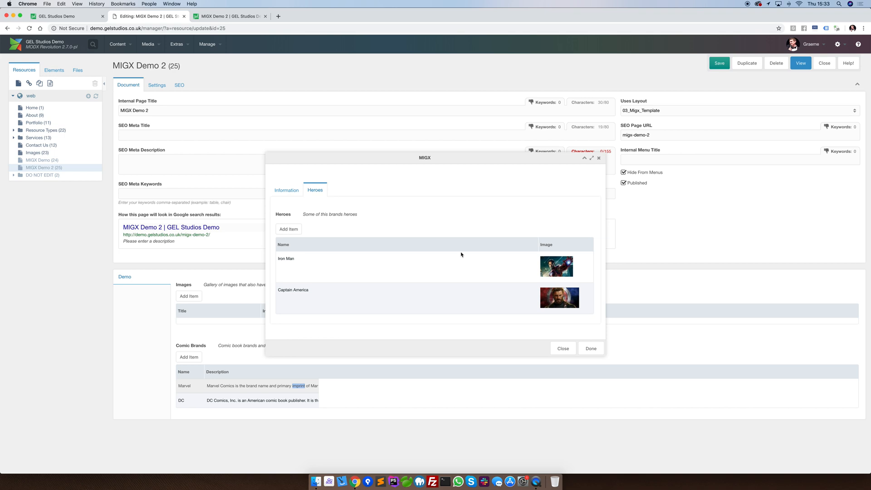
click(562, 349)
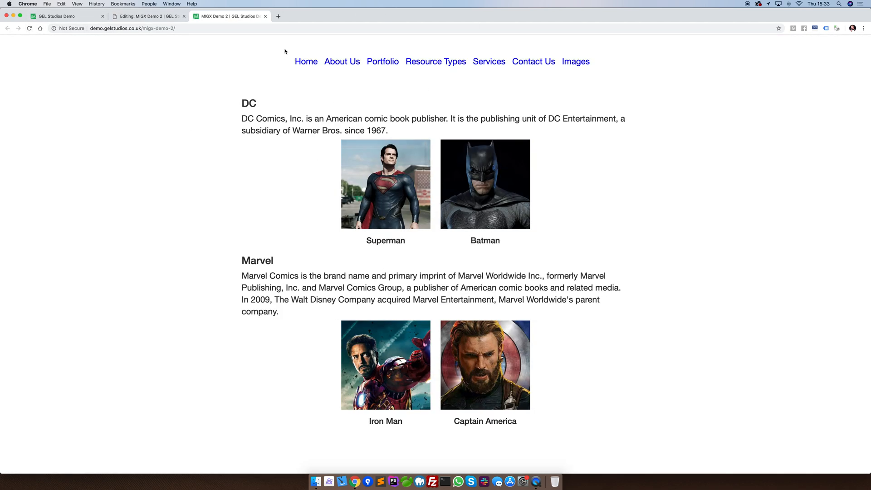
click(148, 16)
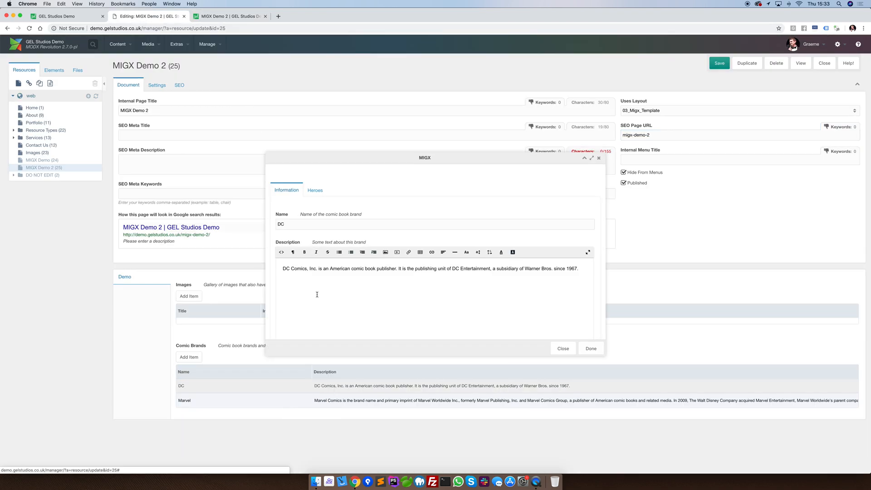
Add The Flash with flash.jpg as a DC hero and save MIGX Demo 2
click(315, 190)
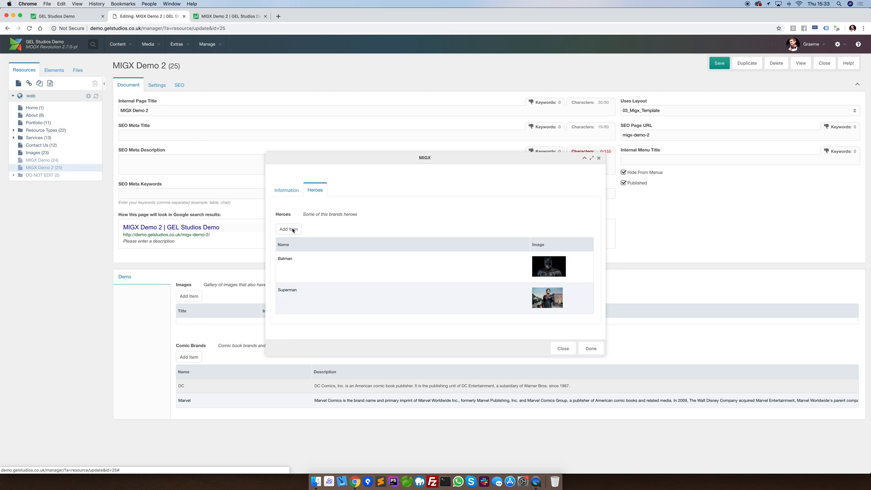
click(288, 229)
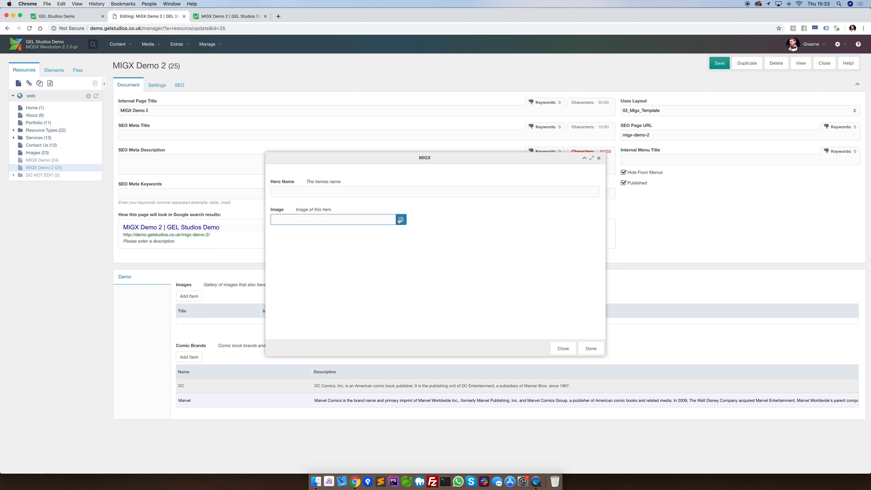
click(400, 220)
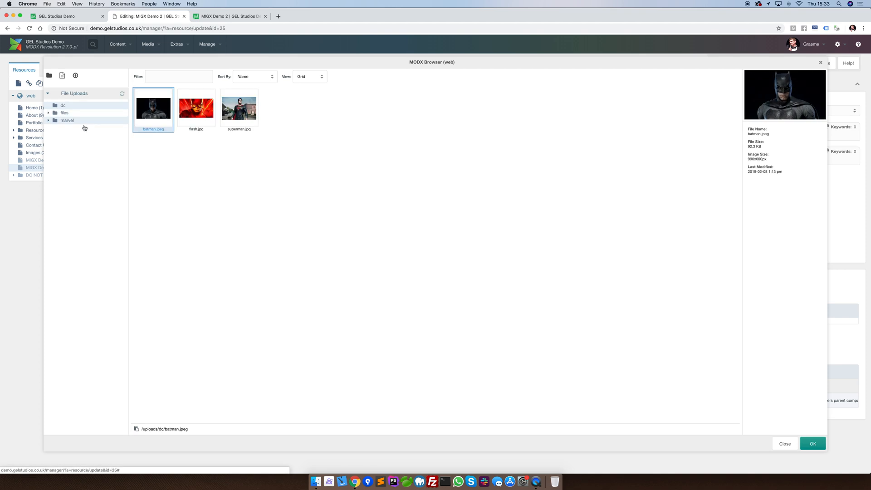
click(812, 443)
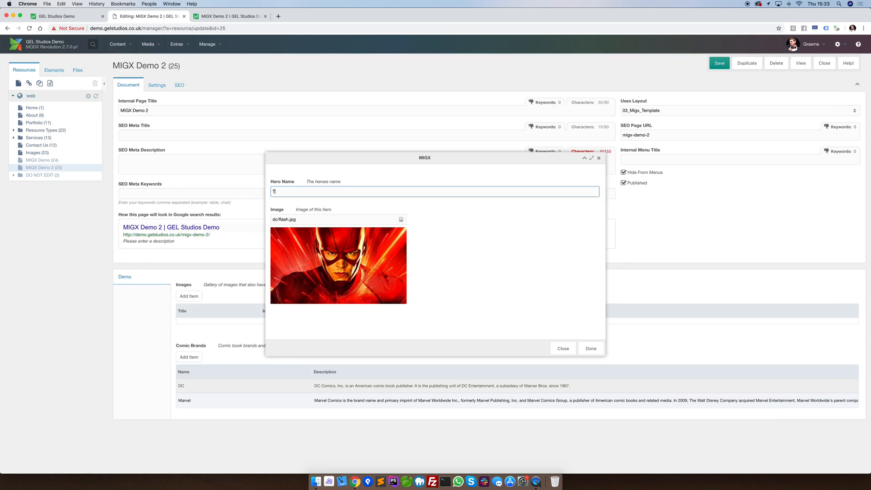
text(The Flash)
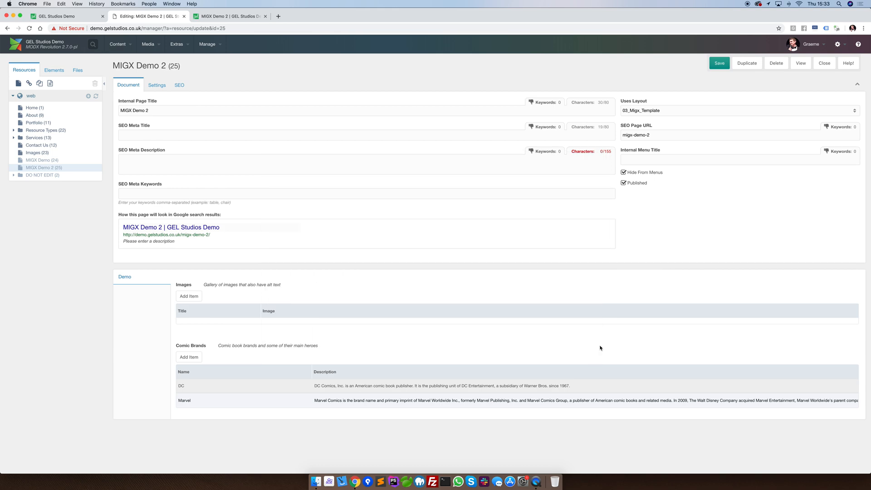
click(719, 63)
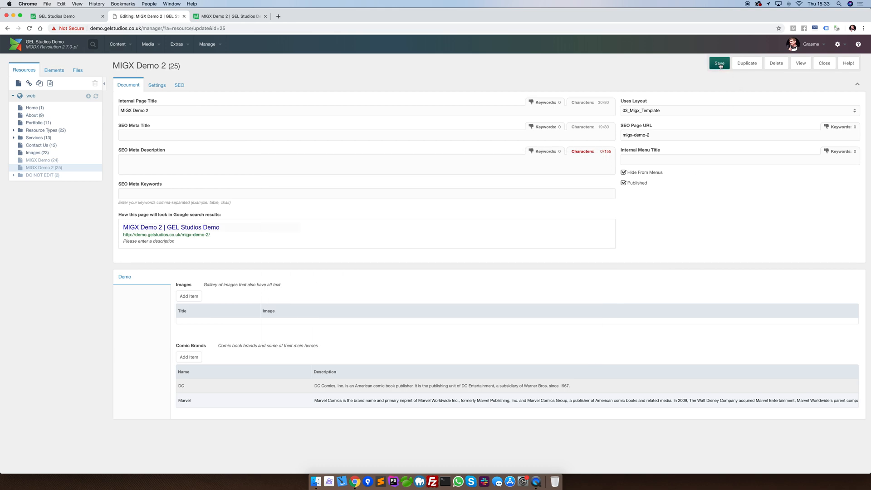